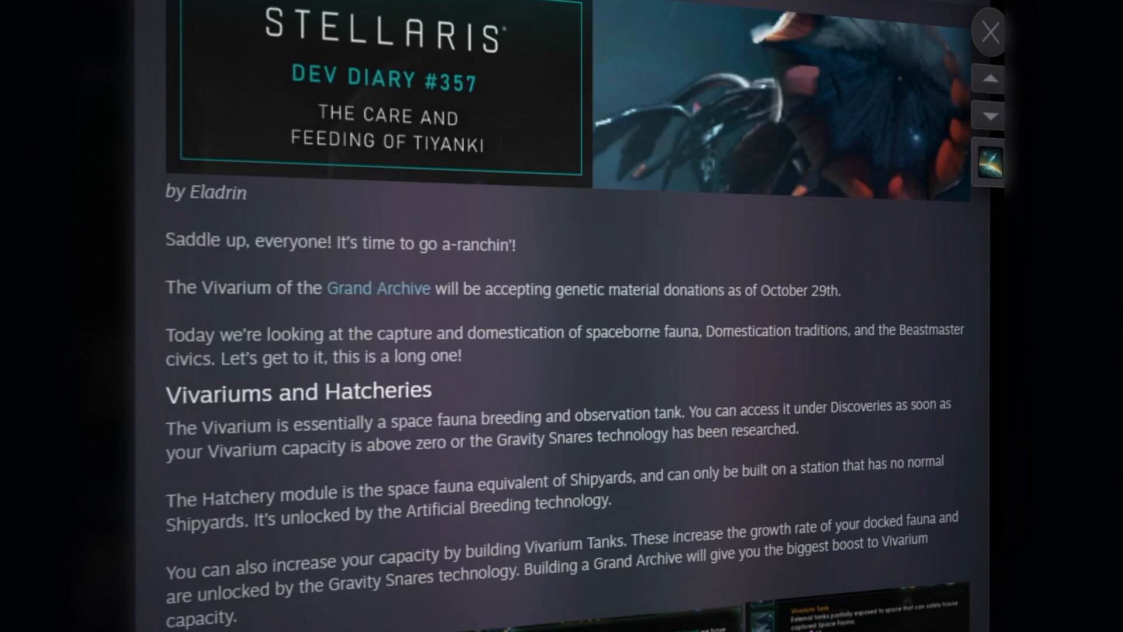
# - Close the Dev Diary #357 news overlay to return to the Stellaris library page
pyautogui.click(990, 33)
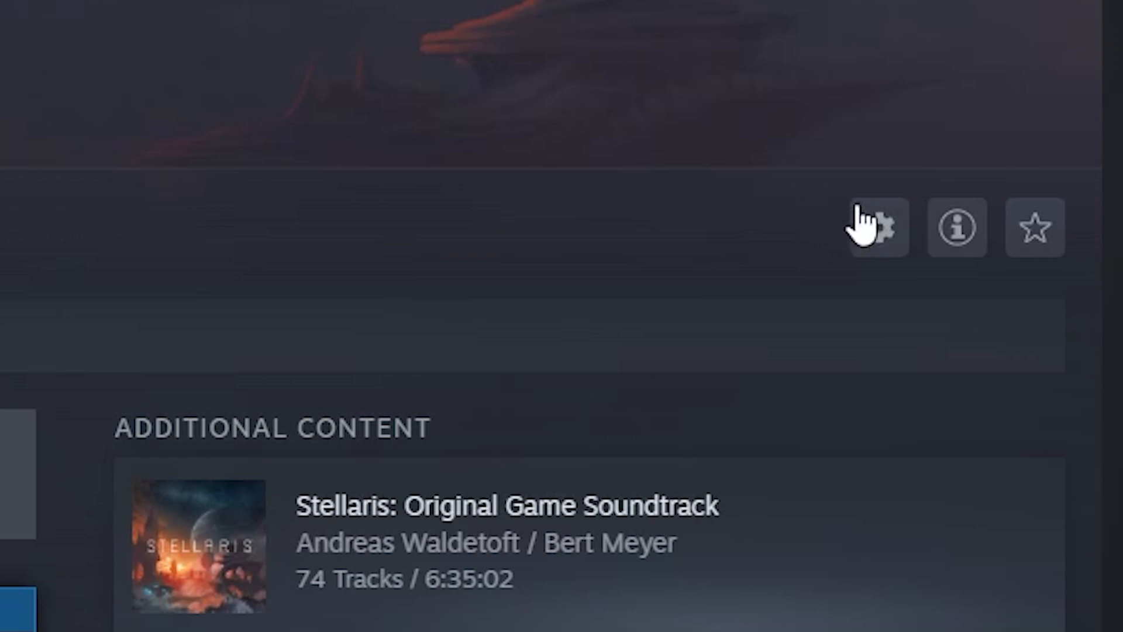
# - Set Stellaris's Steam beta participation to '3.13.1 - Vela Version Rollback'
pyautogui.click(878, 228)
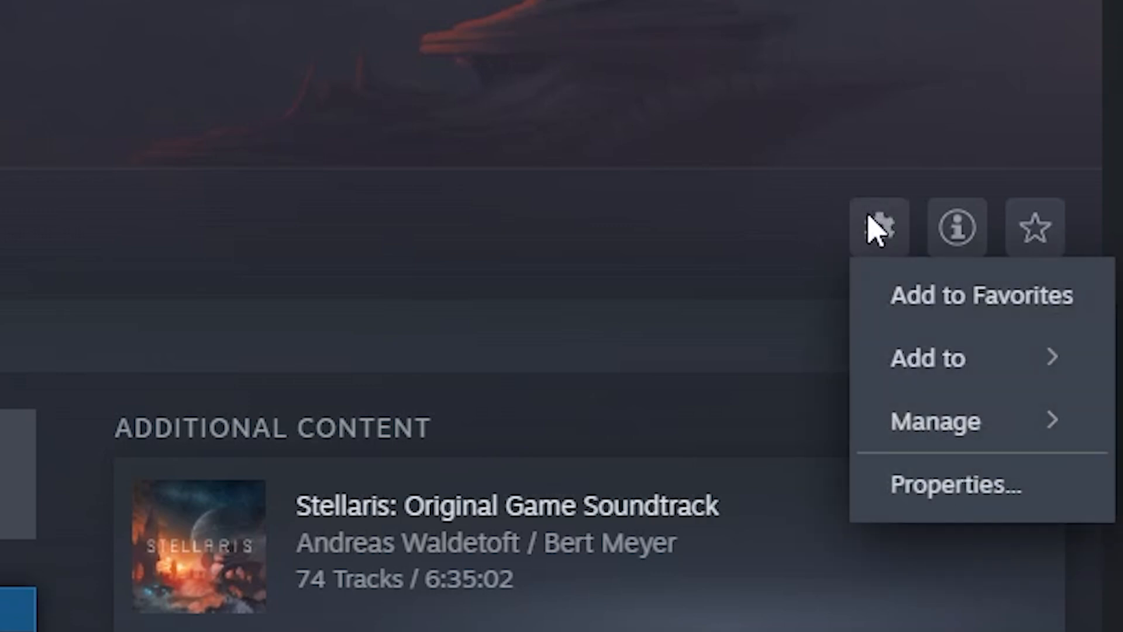
pyautogui.click(956, 484)
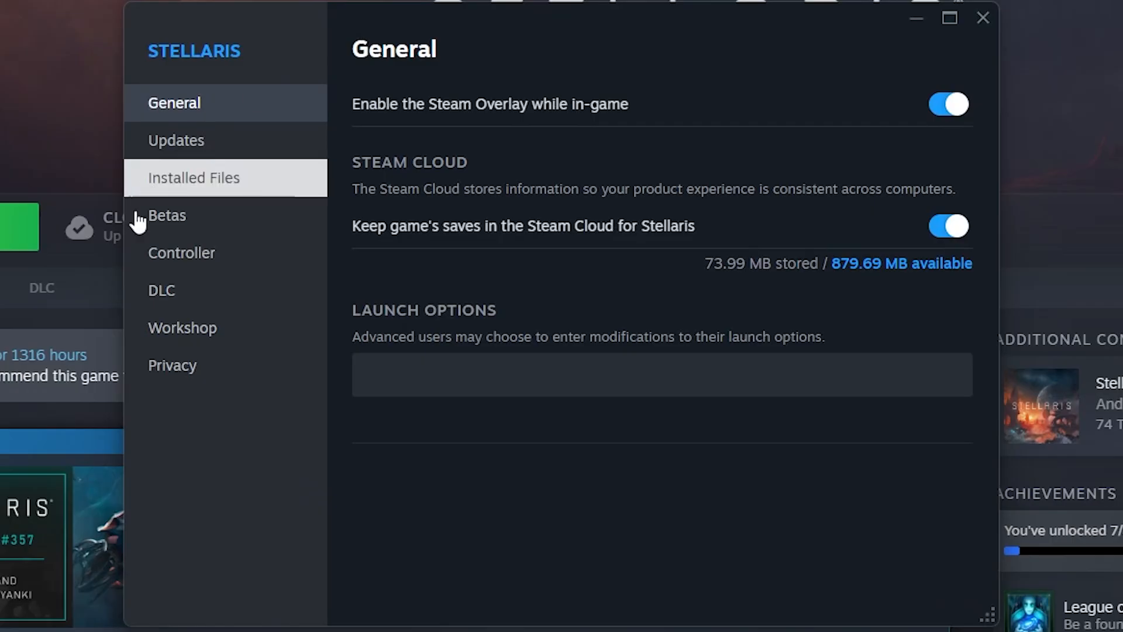
pyautogui.click(166, 215)
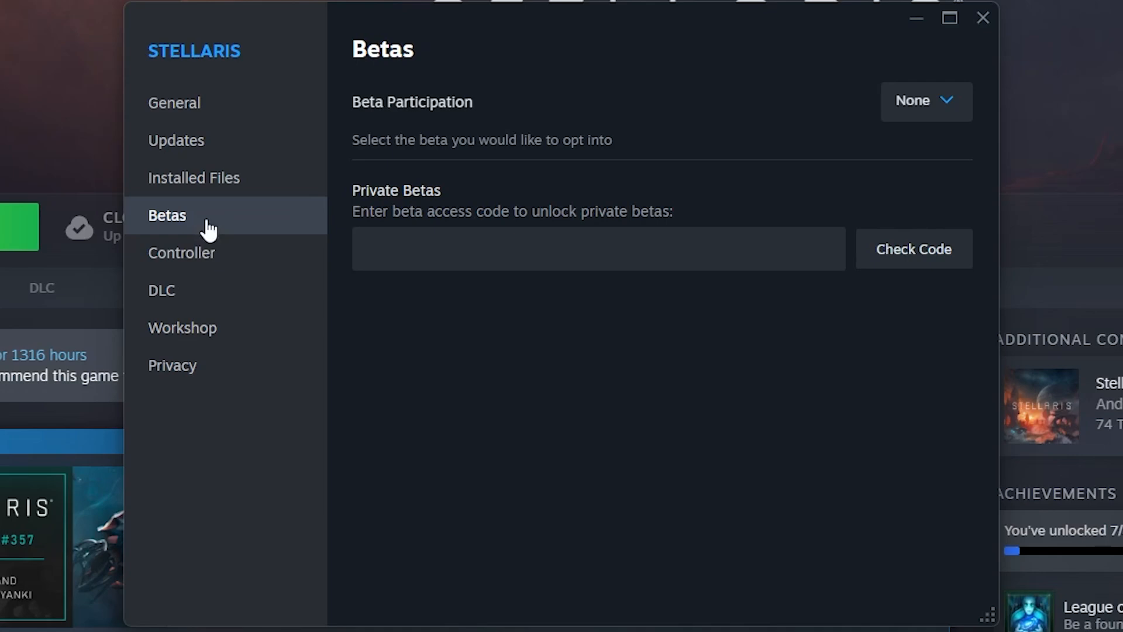
pyautogui.click(924, 102)
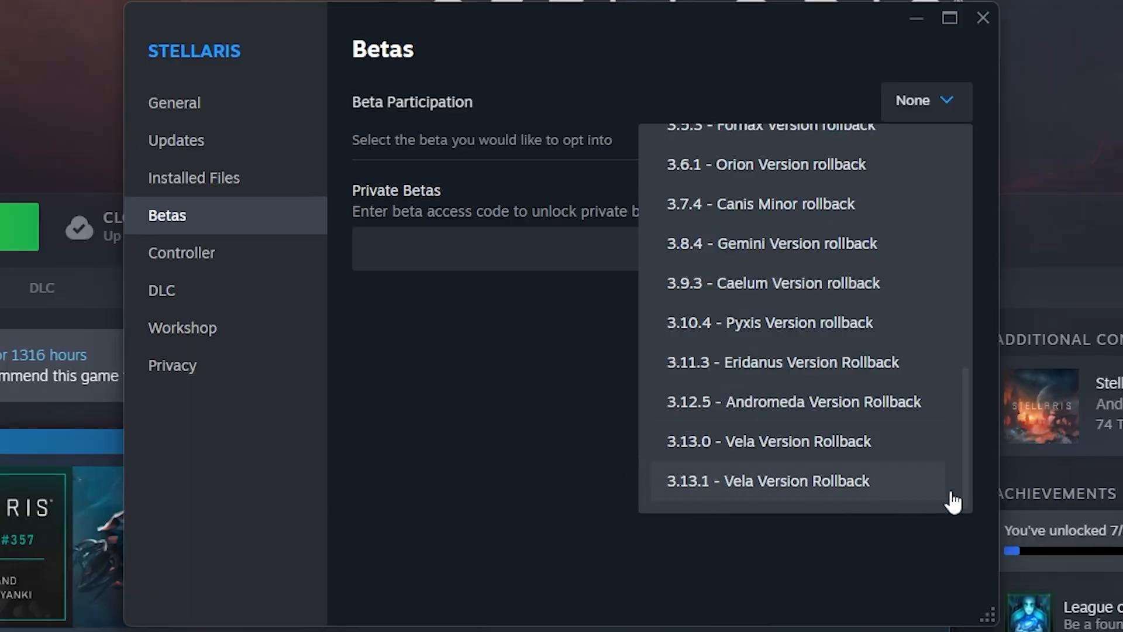
pyautogui.moveTo(639, 508)
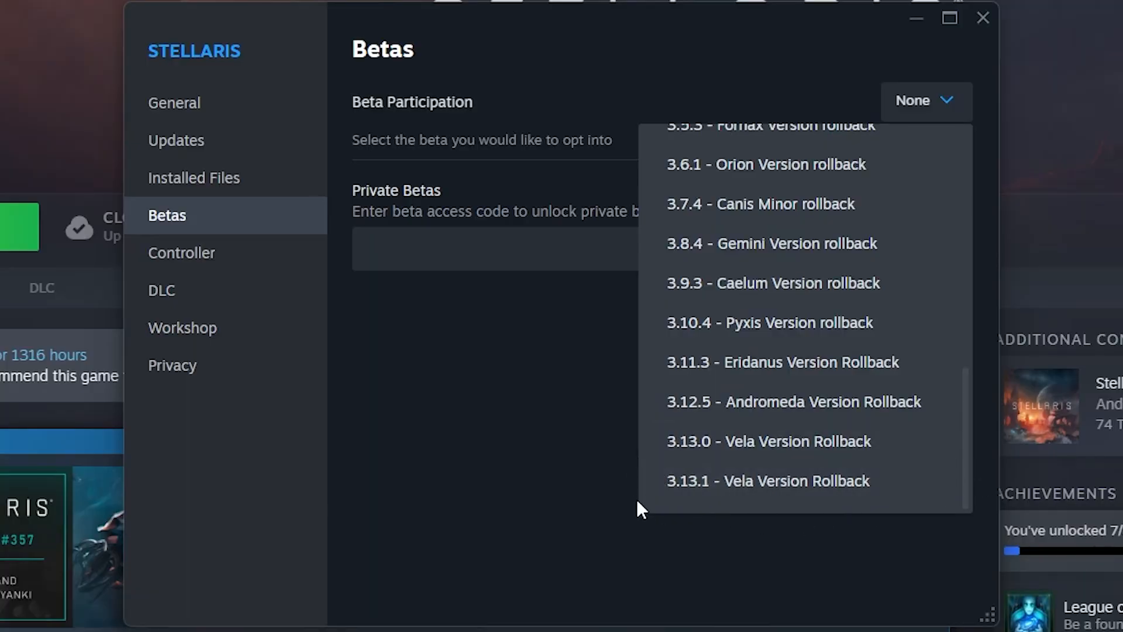
pyautogui.moveTo(831, 489)
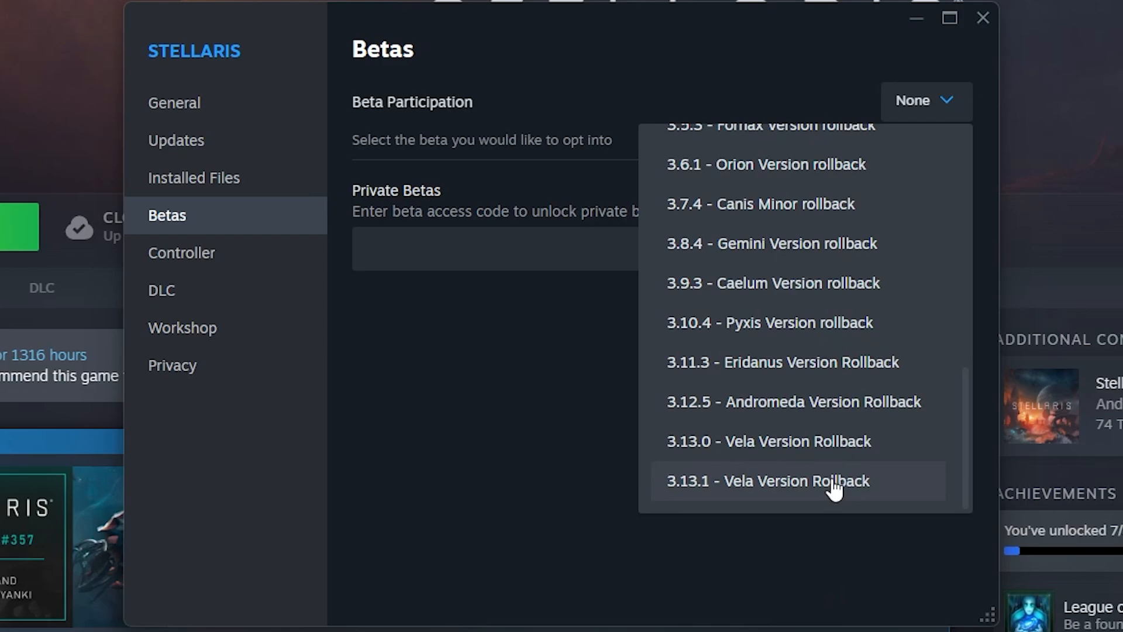
pyautogui.click(767, 481)
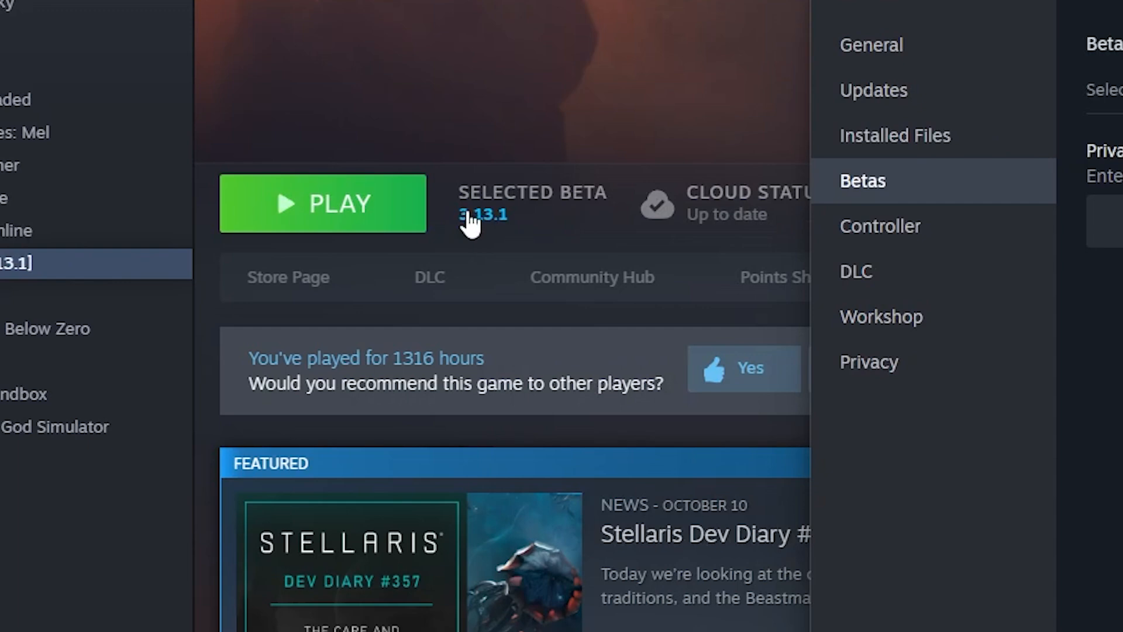
pyautogui.moveTo(441, 172)
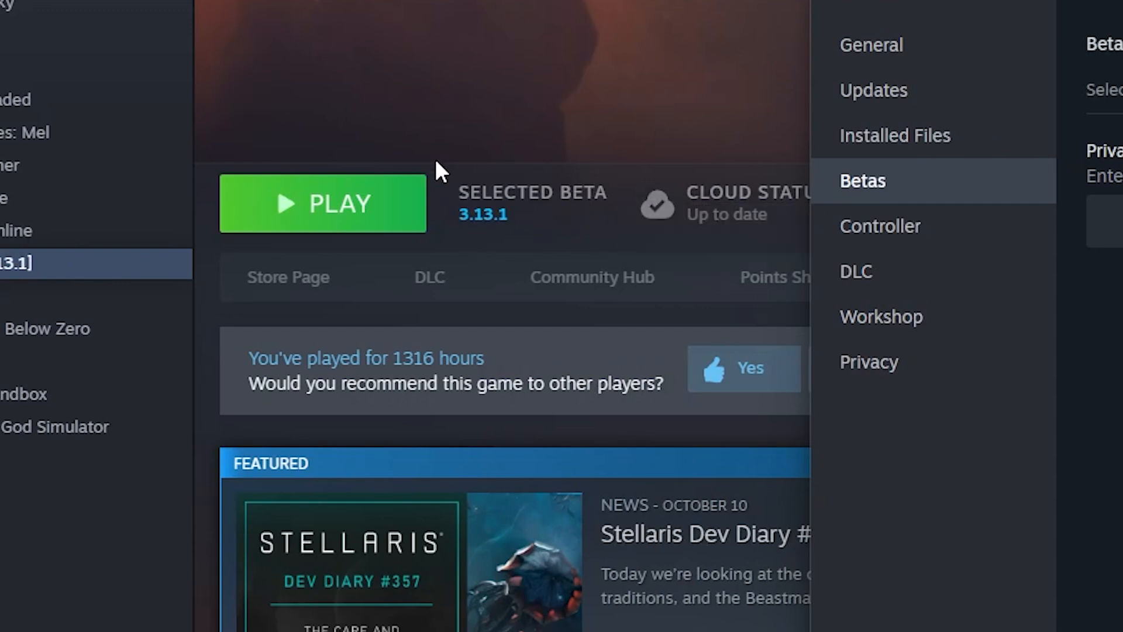
pyautogui.moveTo(931, 272)
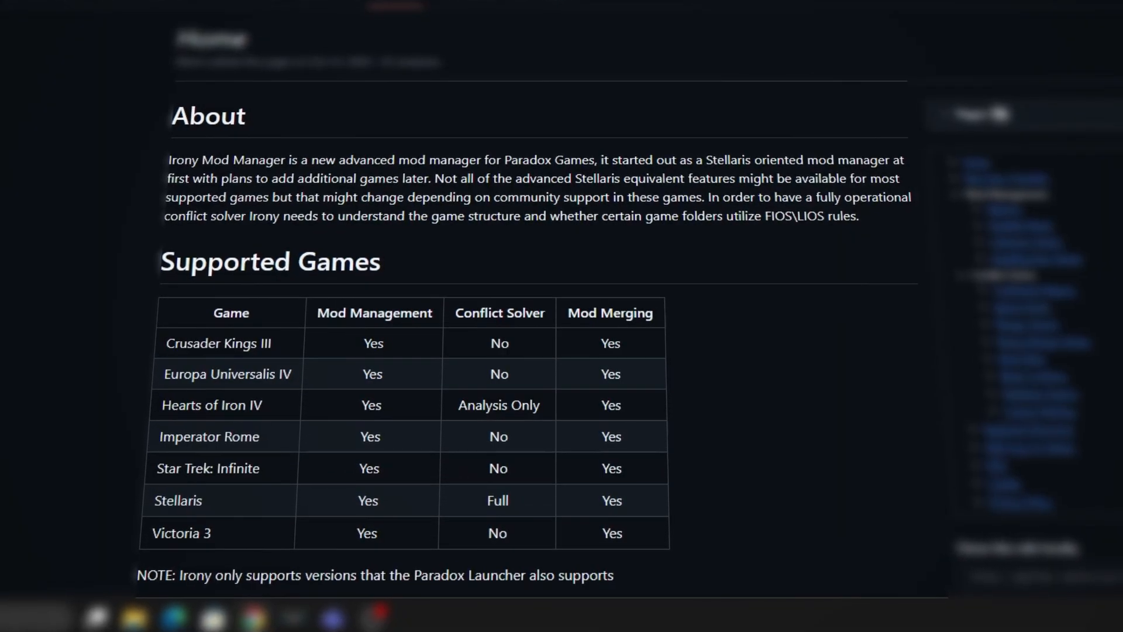
# - Follow the IronyModManager site link to the v1.26.195 stable release page
pyautogui.scroll(-3)
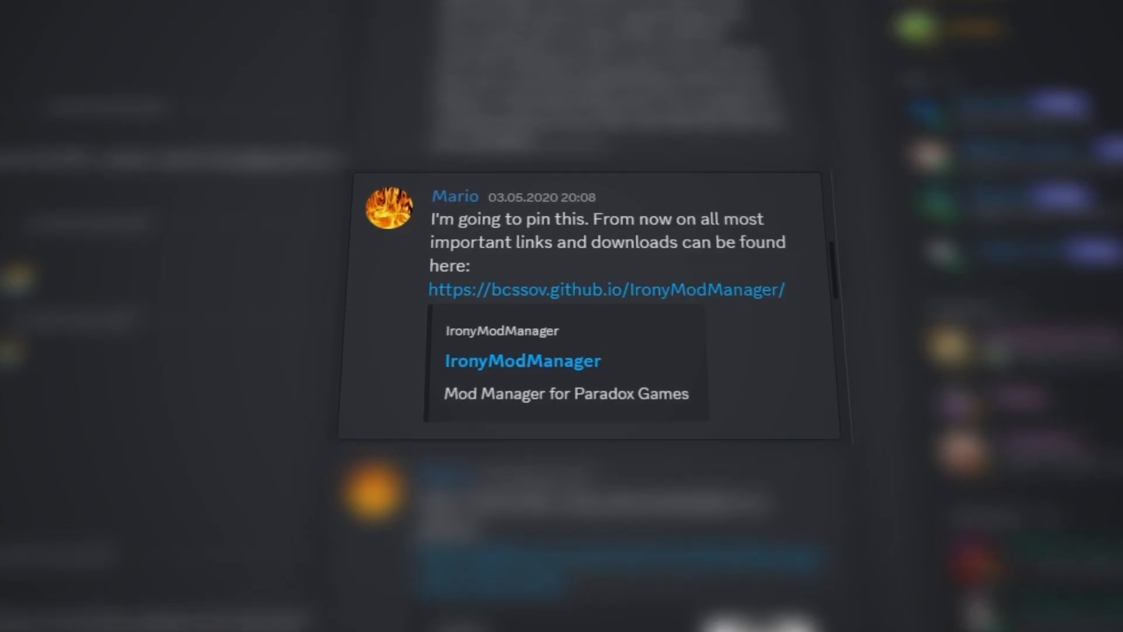
pyautogui.click(606, 289)
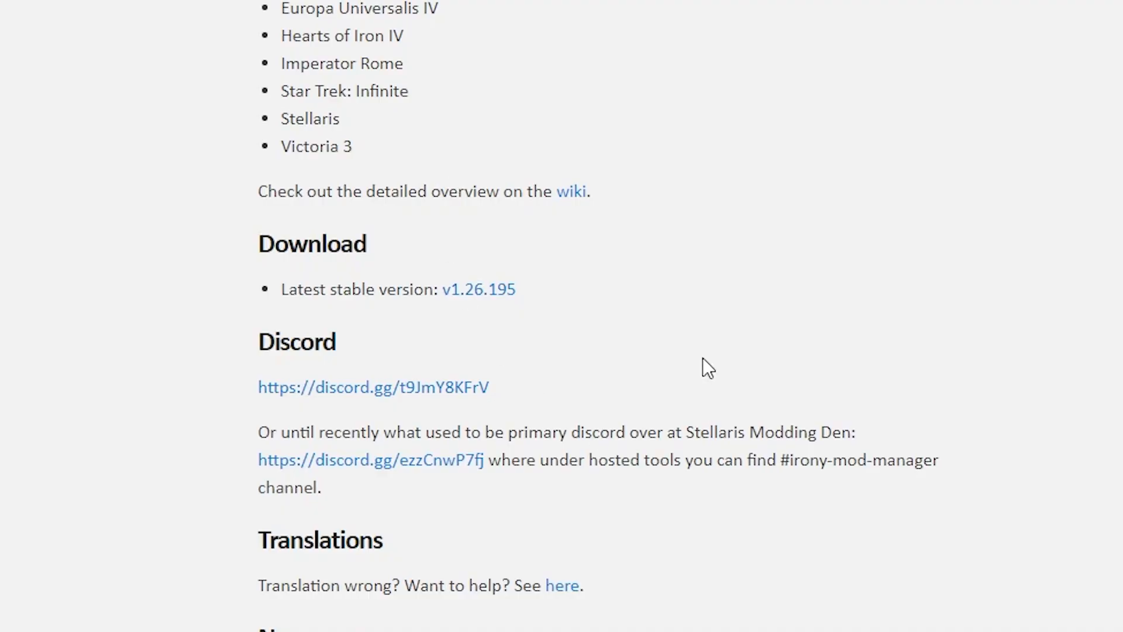
pyautogui.moveTo(478, 289)
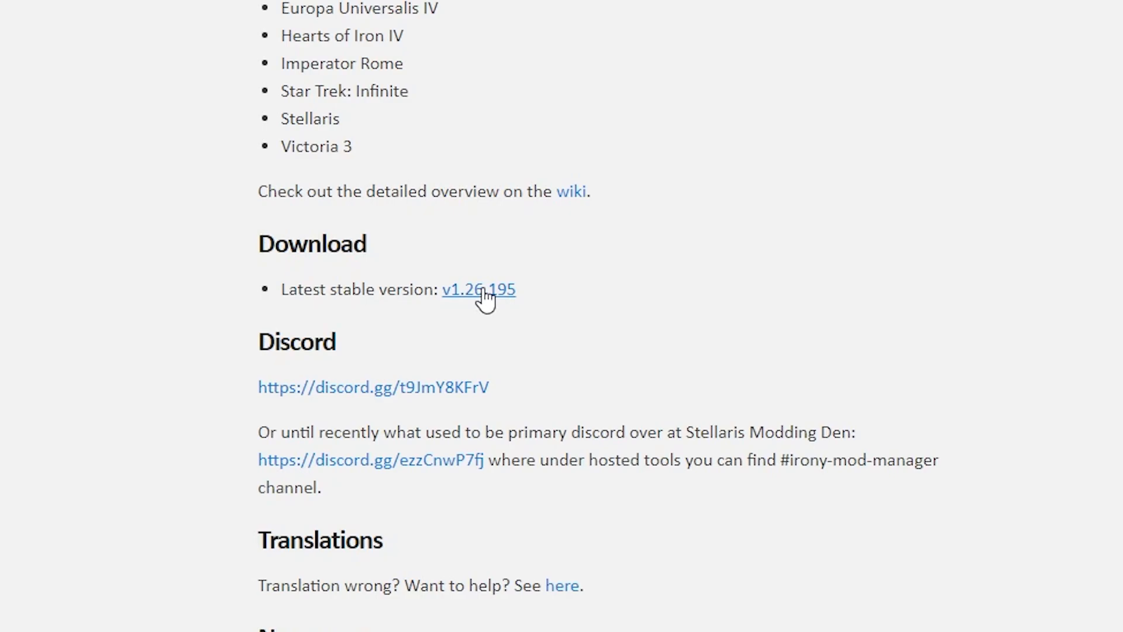
pyautogui.click(478, 289)
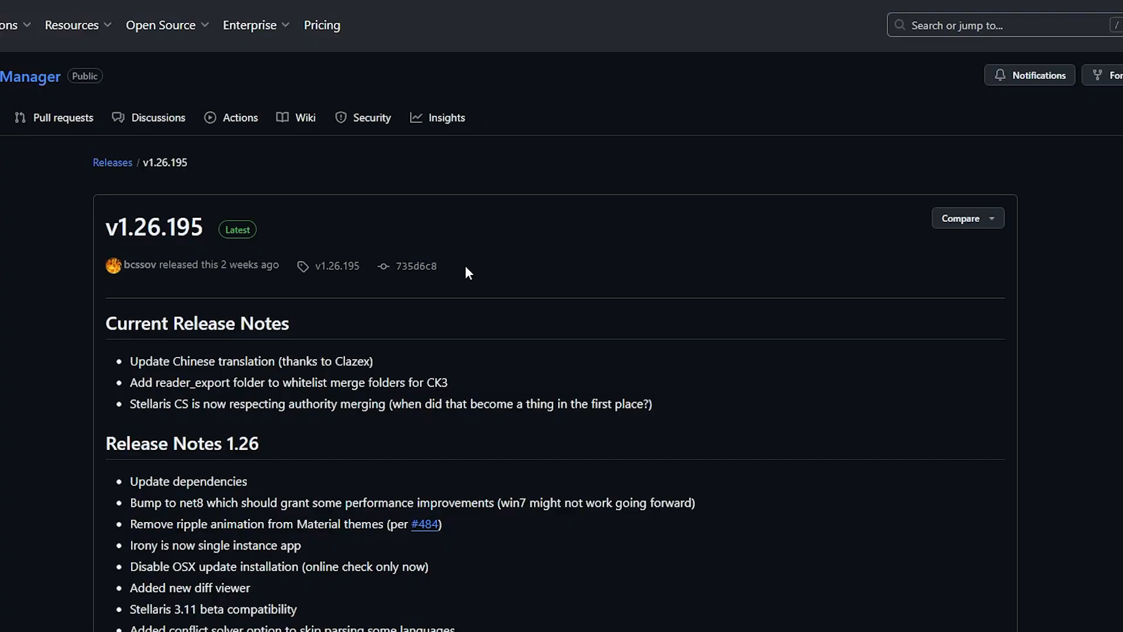
pyautogui.moveTo(601, 350)
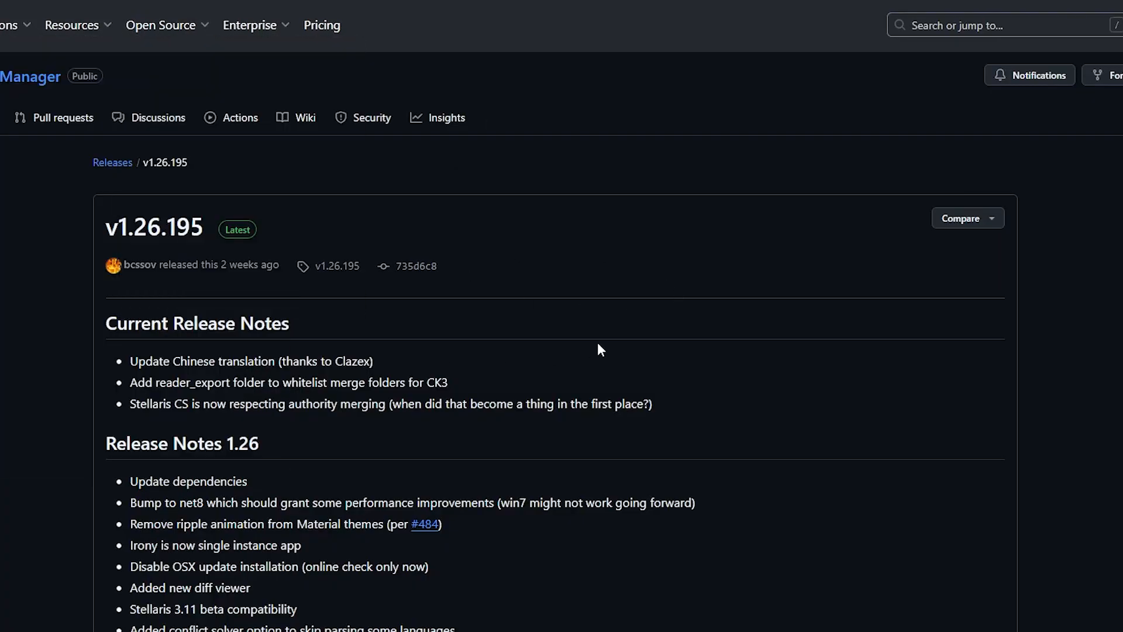
# - Scroll the release page to the 'Which file should I download?' and 'Run Instructions' sections
pyautogui.scroll(-3)
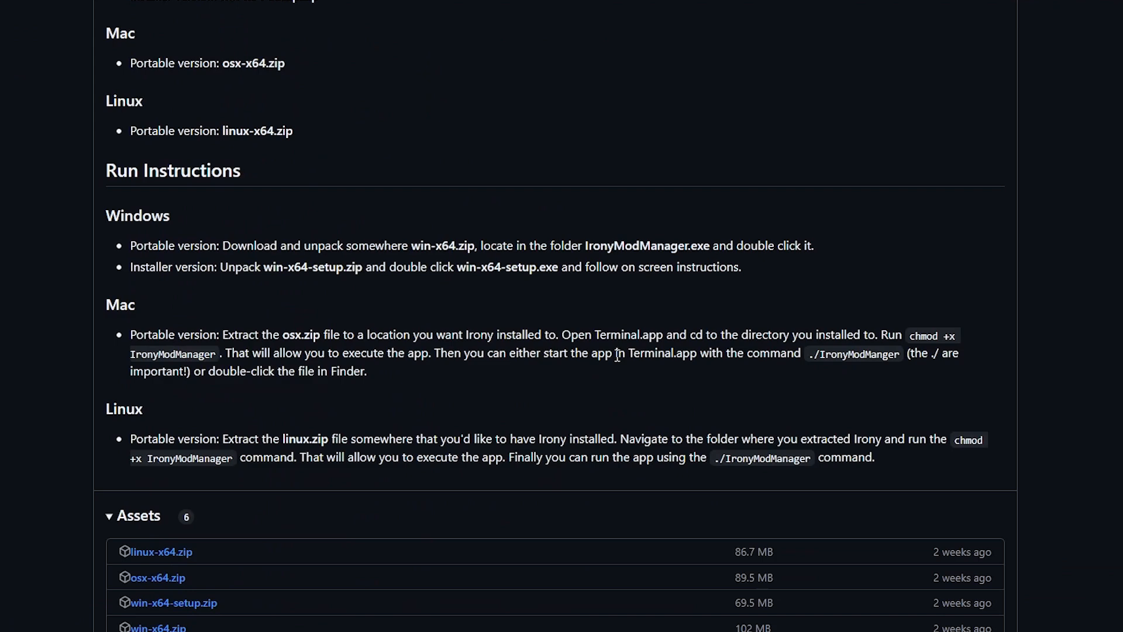
pyautogui.scroll(3)
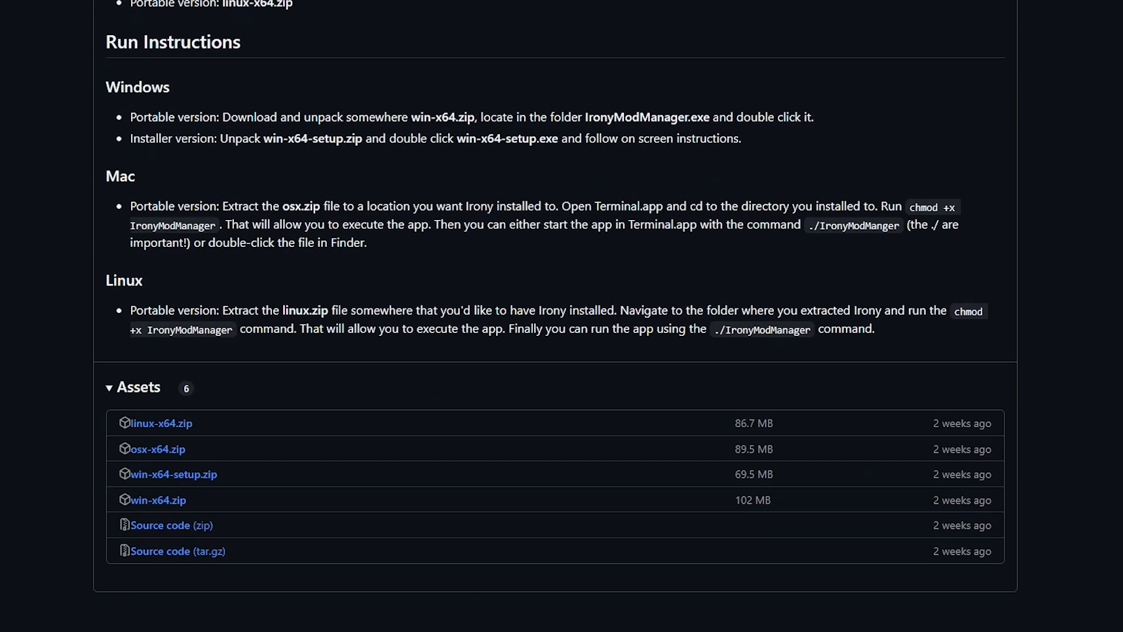
pyautogui.moveTo(157, 500)
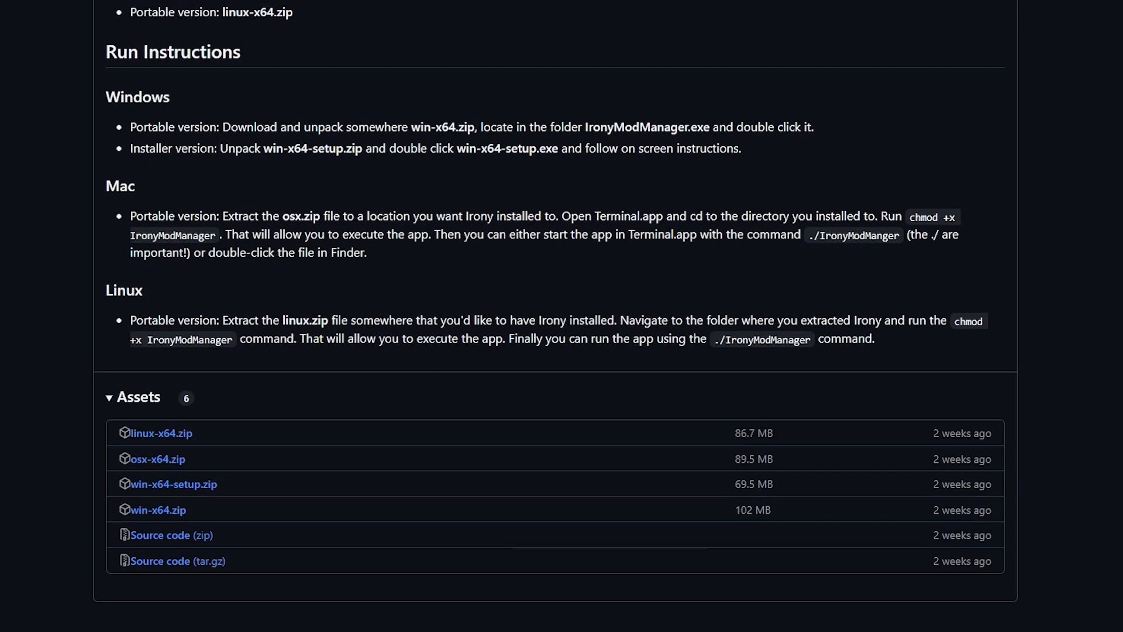
pyautogui.scroll(3)
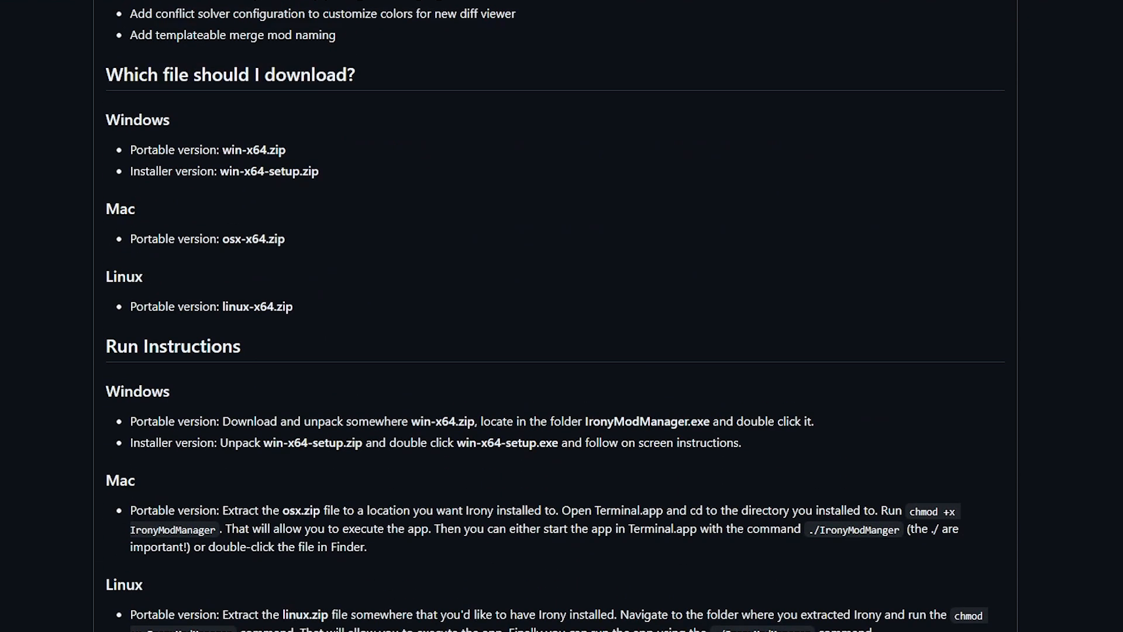
pyautogui.moveTo(658, 317)
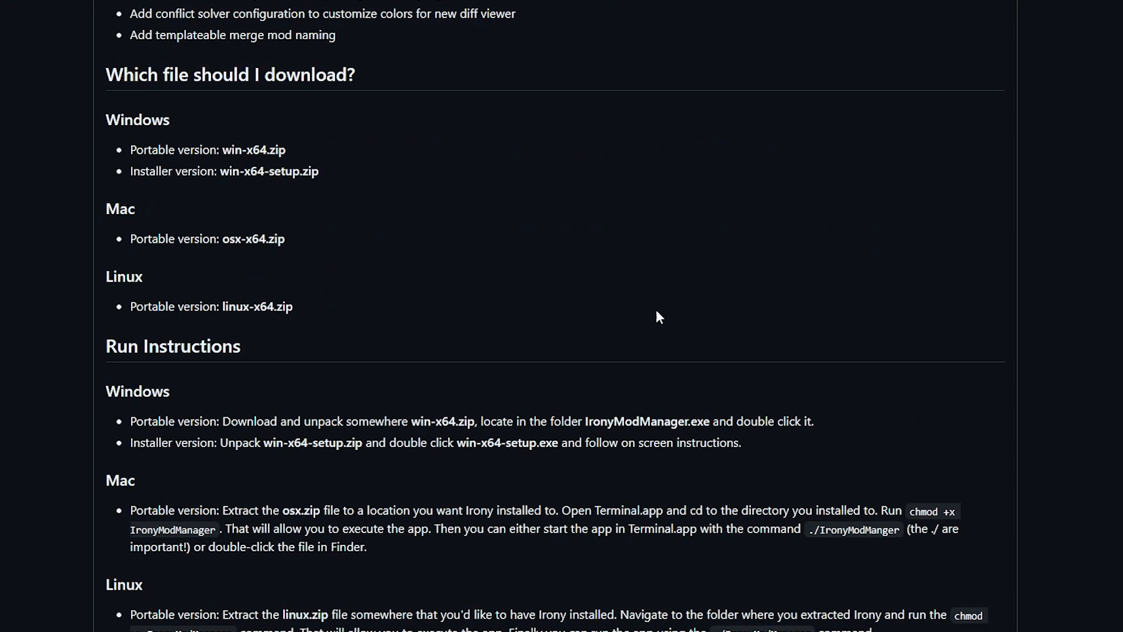
pyautogui.scroll(-3)
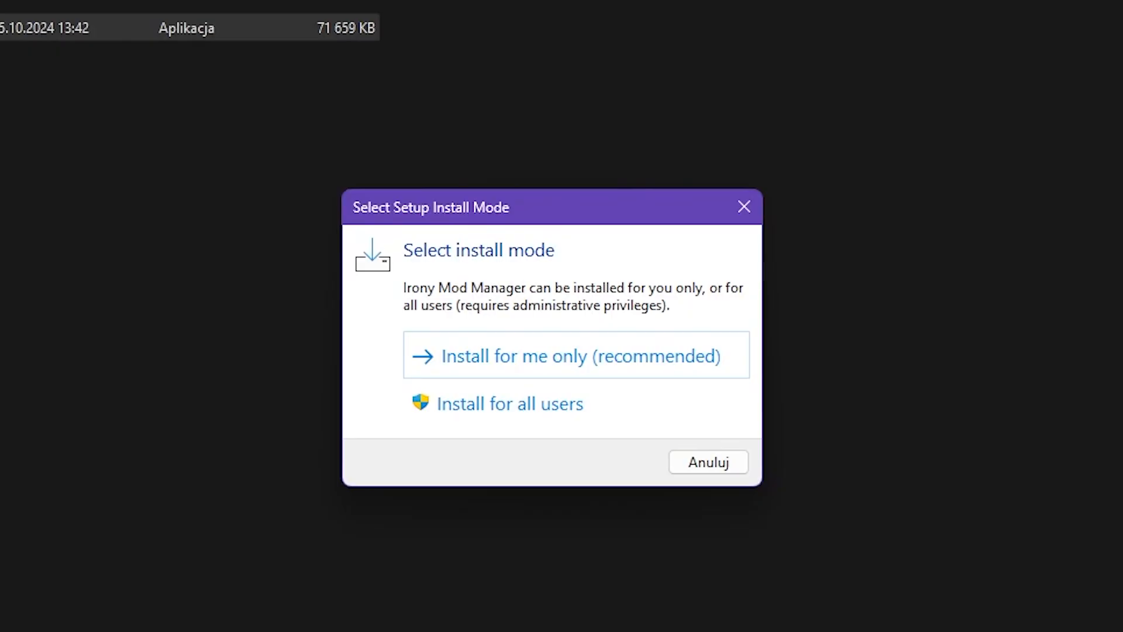
# - Choose 'Install for me only (recommended)' in the Irony Mod Manager setup
pyautogui.click(576, 354)
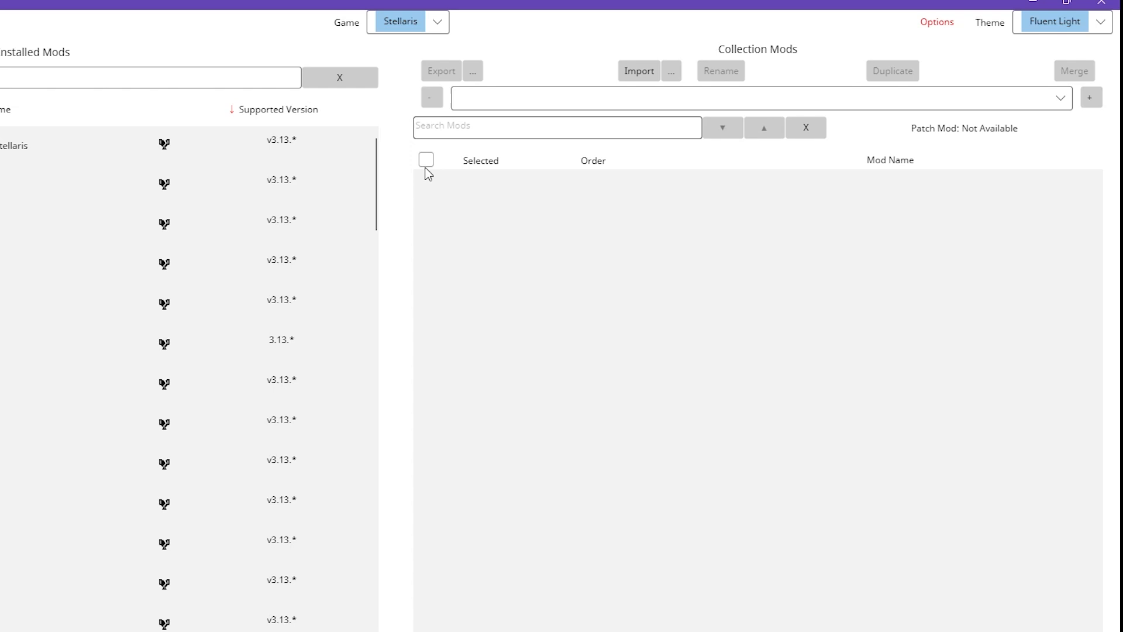
# - Add a new collection and name it 'backup'
pyautogui.click(1090, 97)
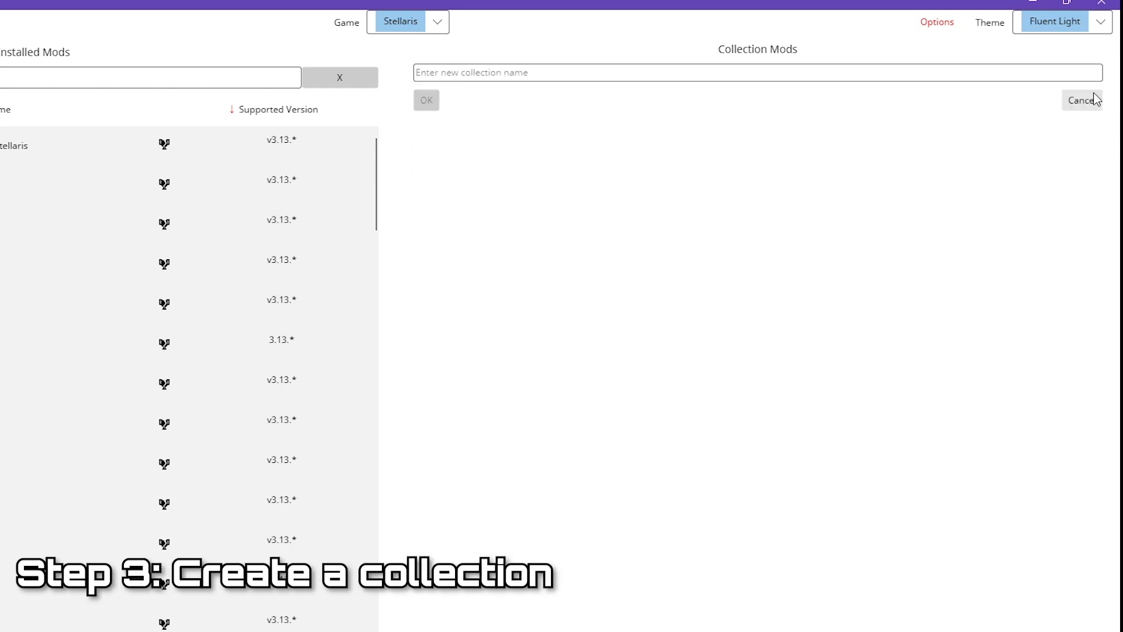
pyautogui.click(756, 73)
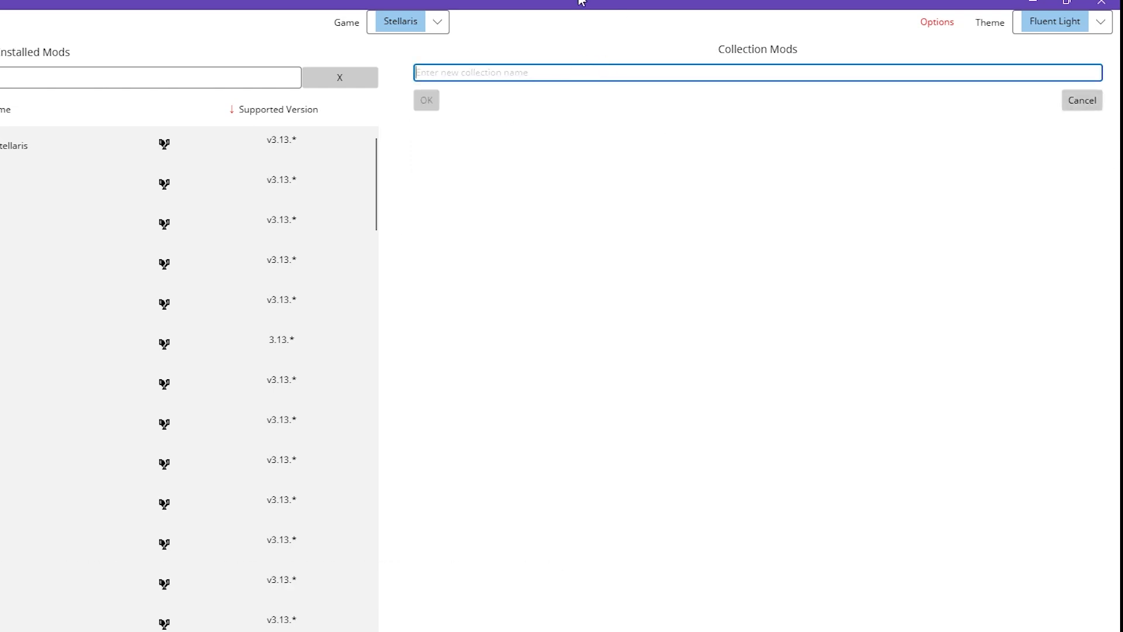
pyautogui.write('backu')
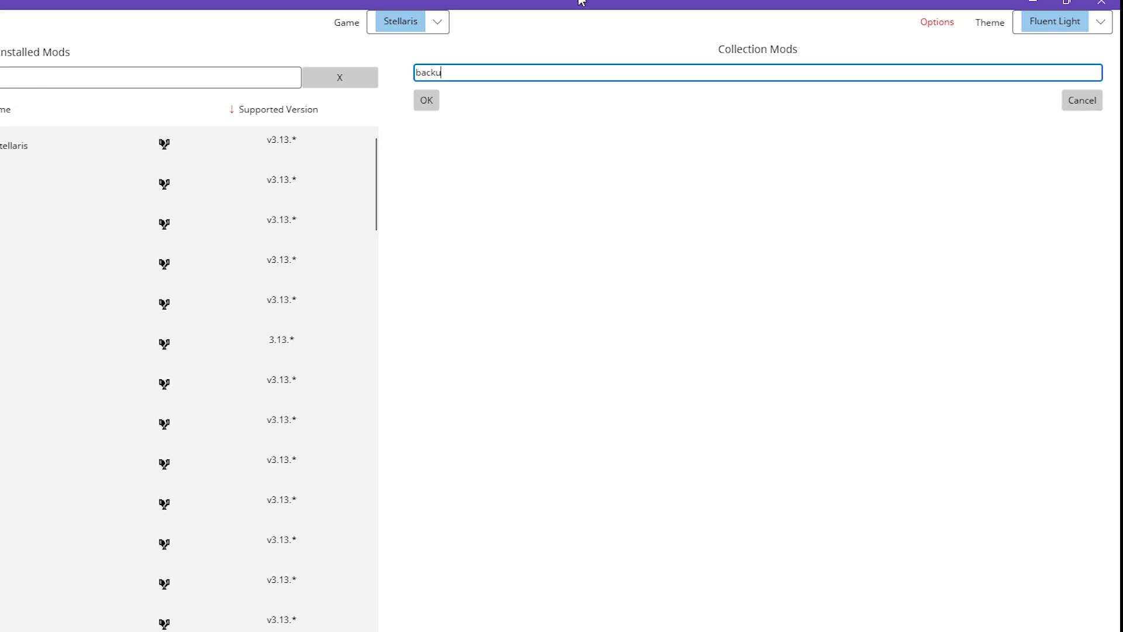
pyautogui.click(426, 100)
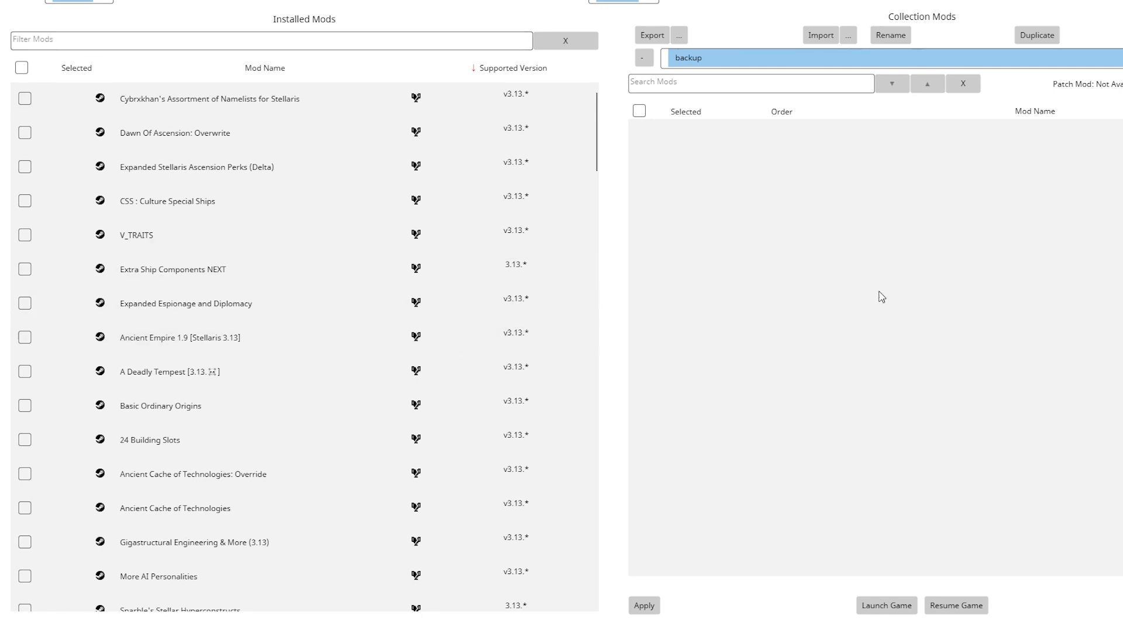
pyautogui.moveTo(623, 167)
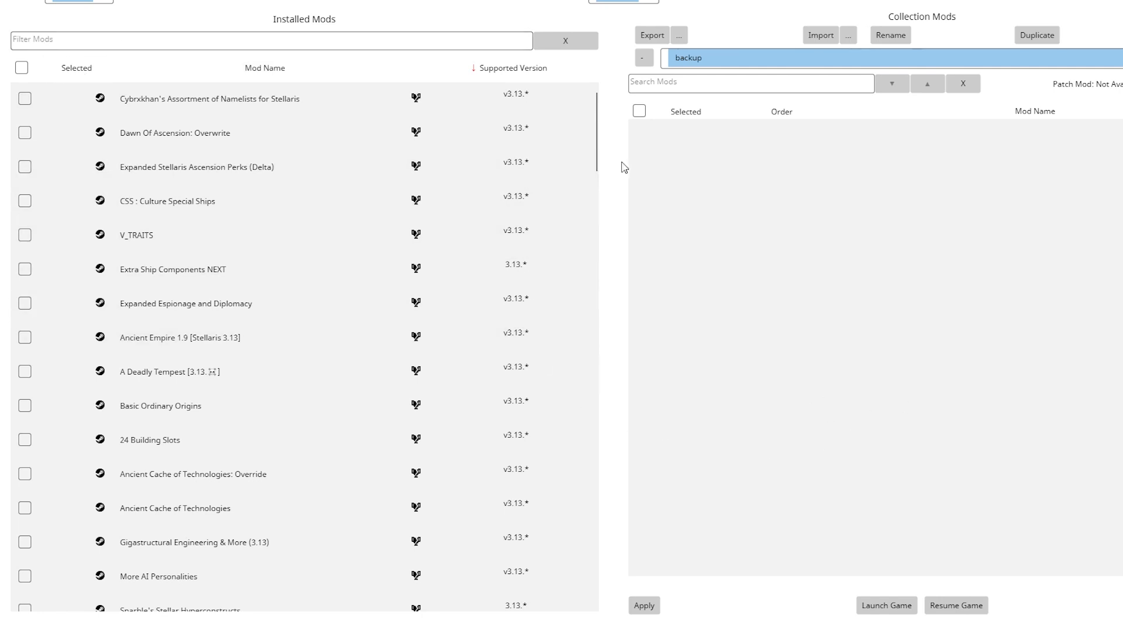
# - Tick the installed mods, from CSS: Culture Special Ships to Dawn Of Ascension: Overwrite
pyautogui.click(25, 201)
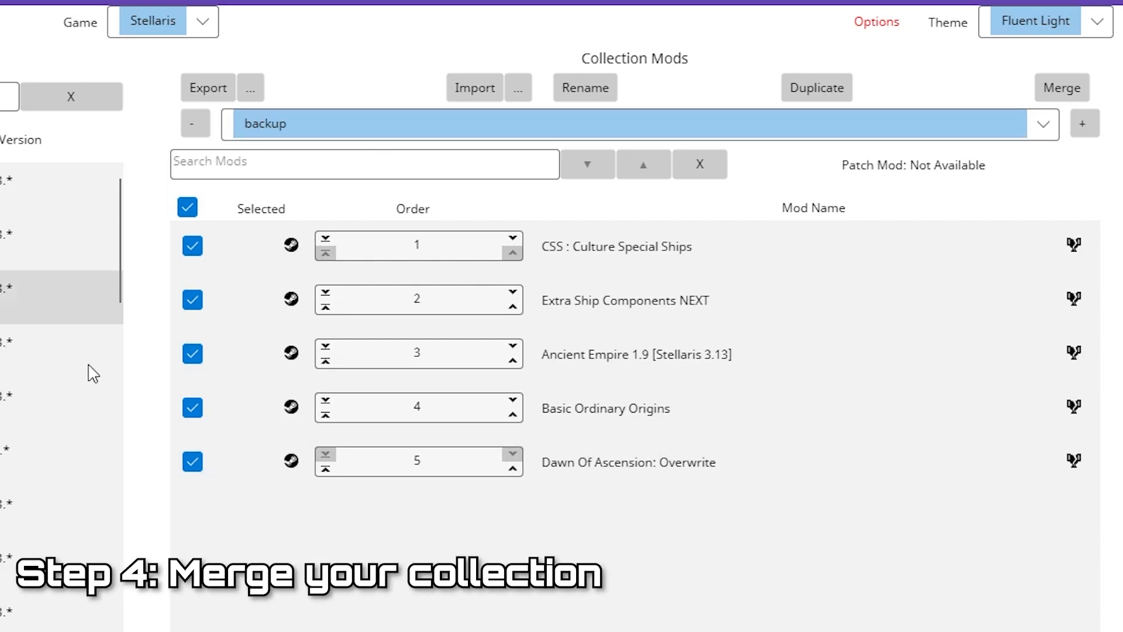
pyautogui.moveTo(809, 422)
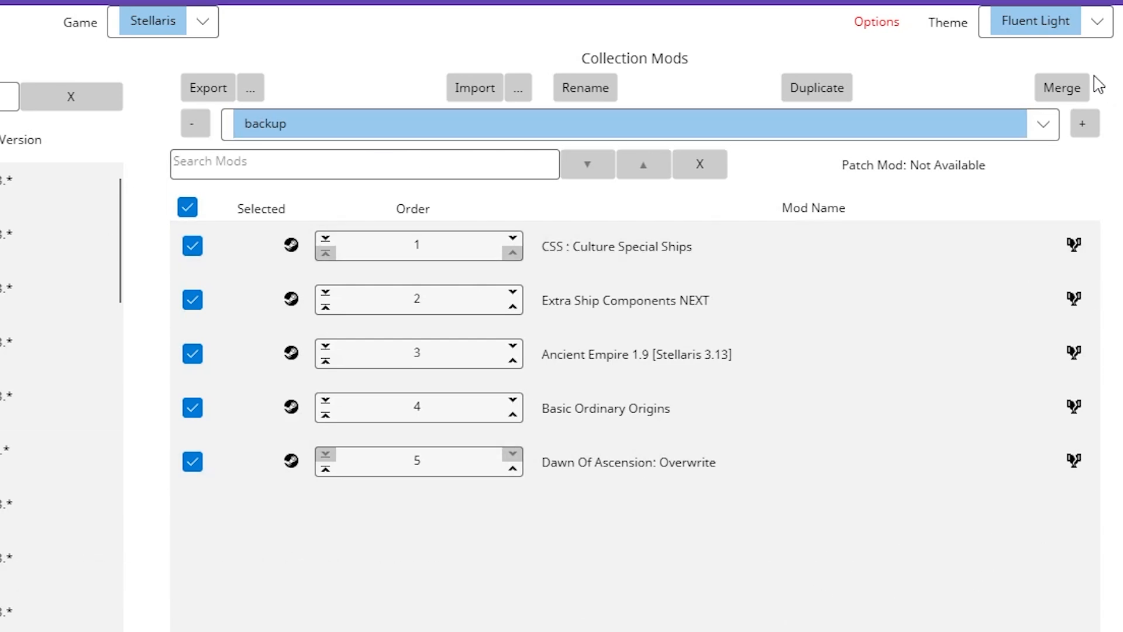
# - Open the Merge options for 'backup' to show Basic and Compress modes
pyautogui.click(1062, 87)
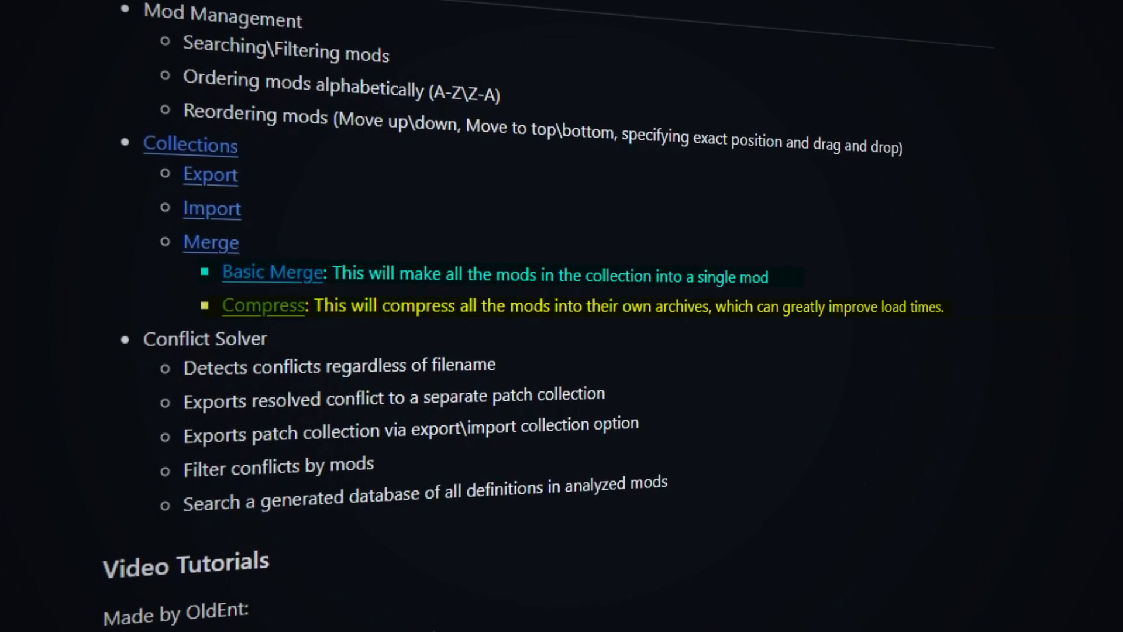
pyautogui.click(1063, 87)
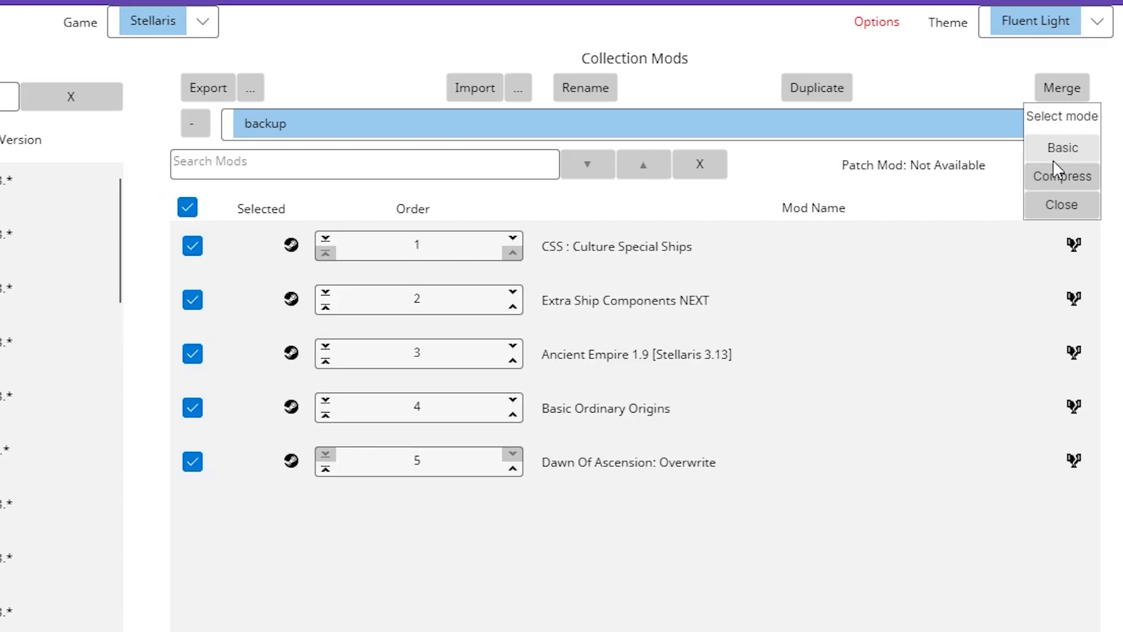
pyautogui.moveTo(1084, 188)
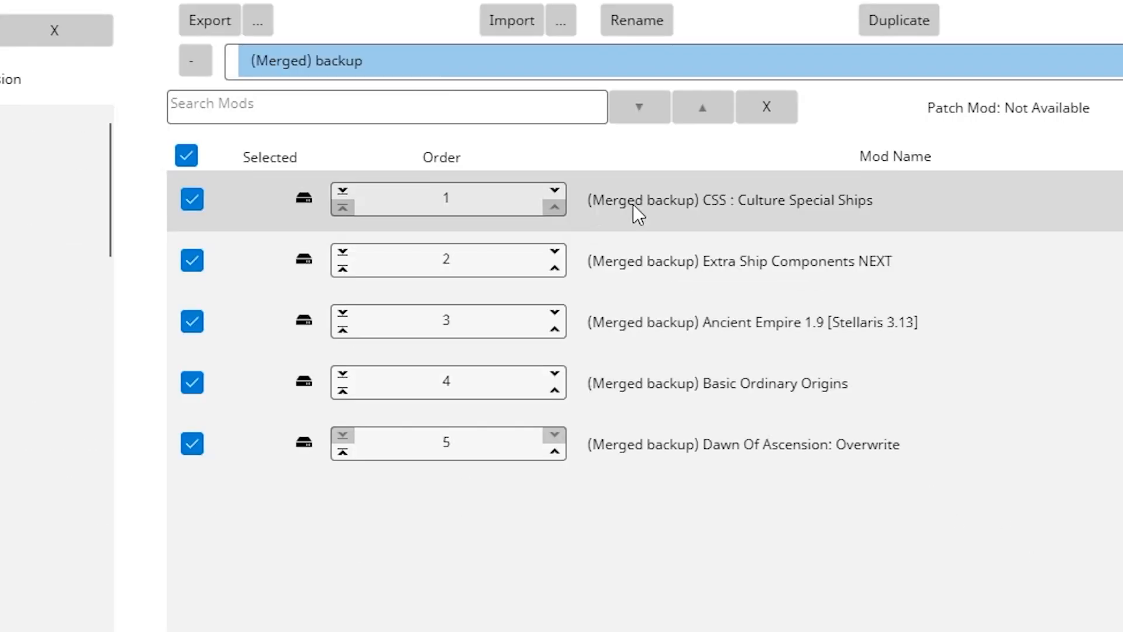
pyautogui.moveTo(695, 215)
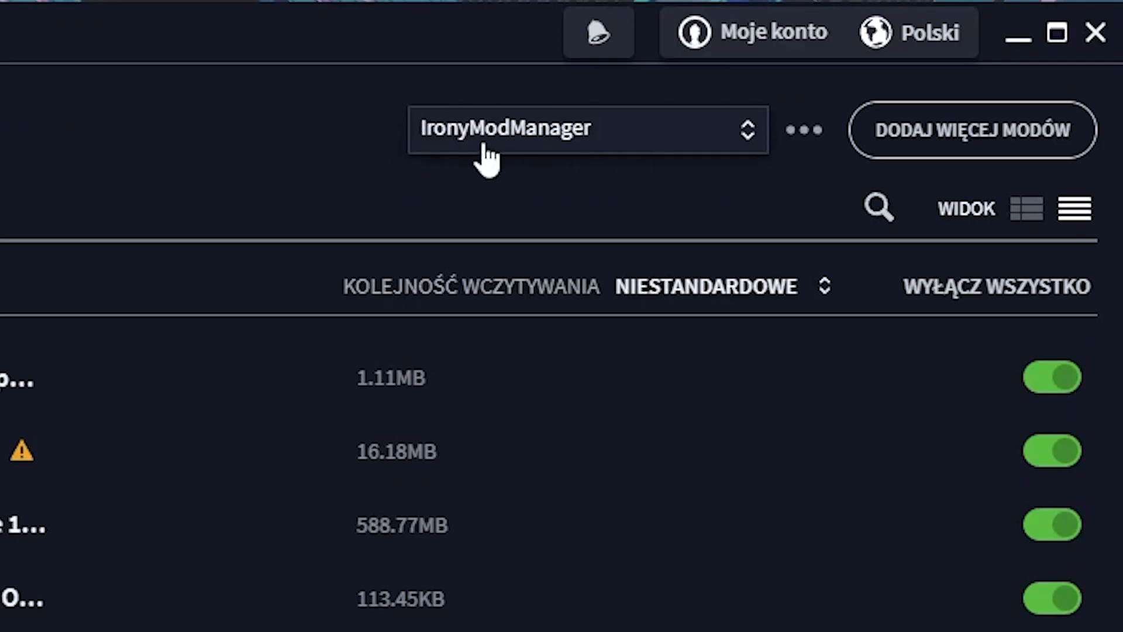
pyautogui.moveTo(426, 150)
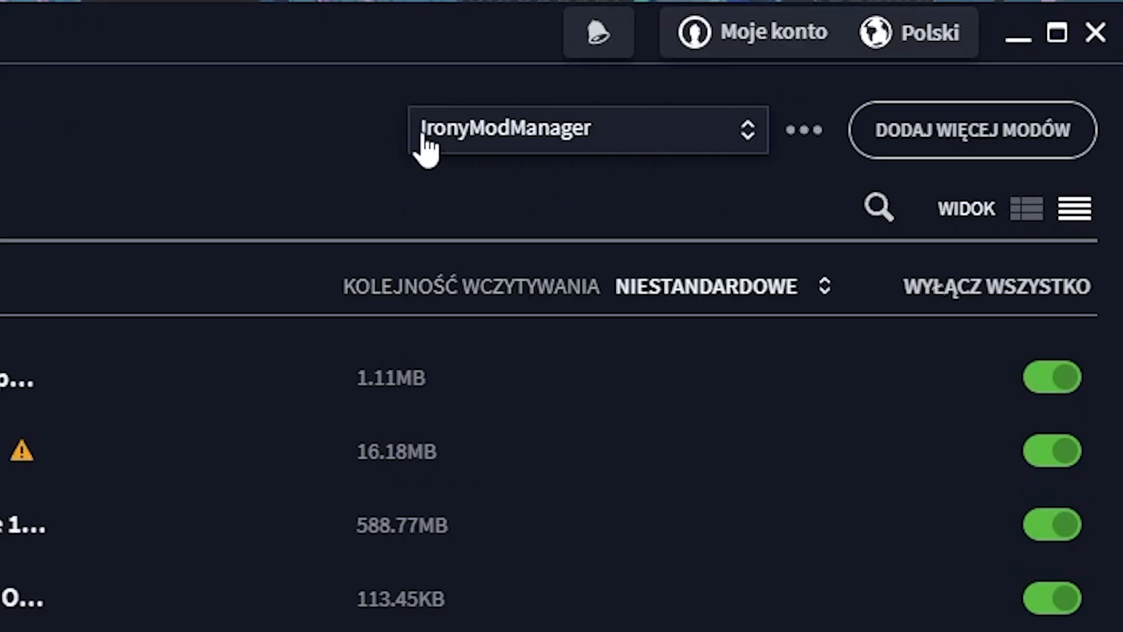
pyautogui.moveTo(411, 182)
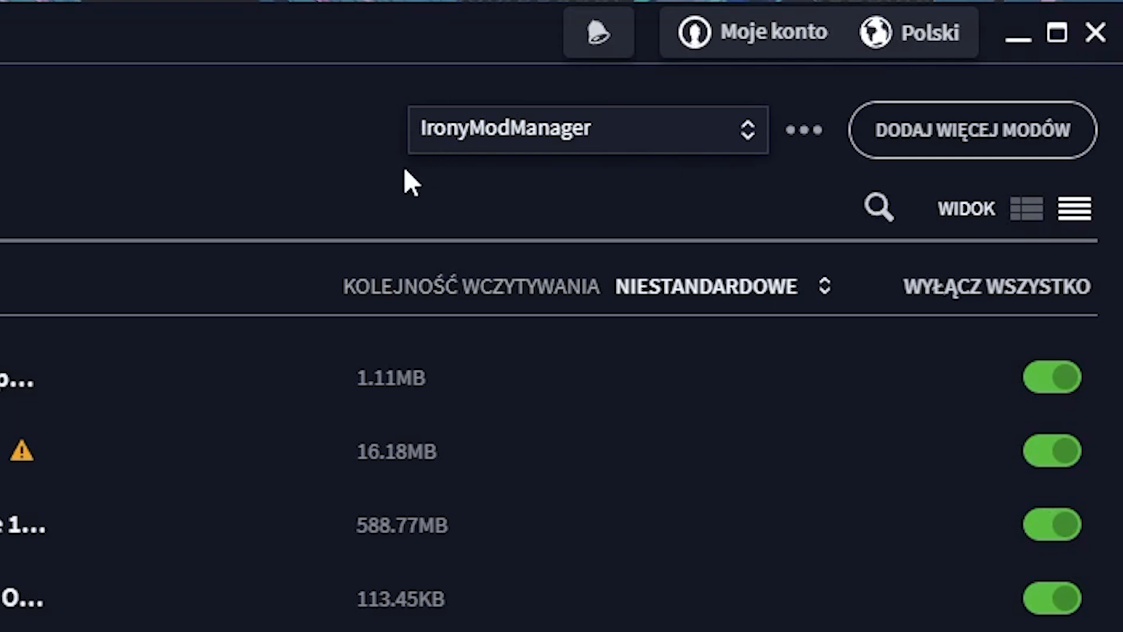
pyautogui.moveTo(322, 283)
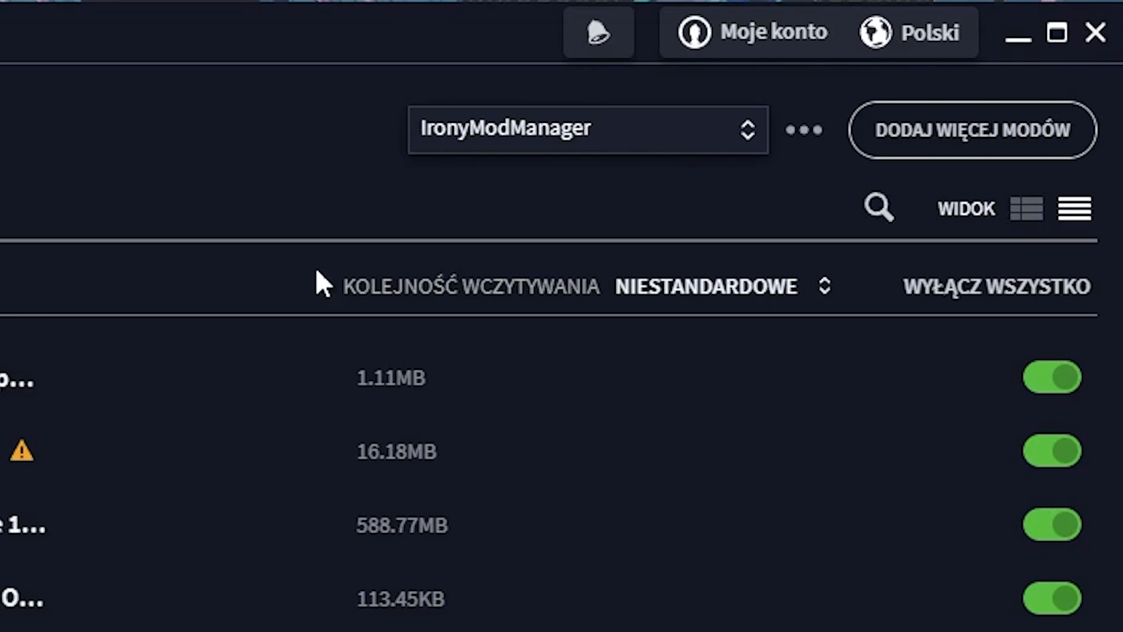